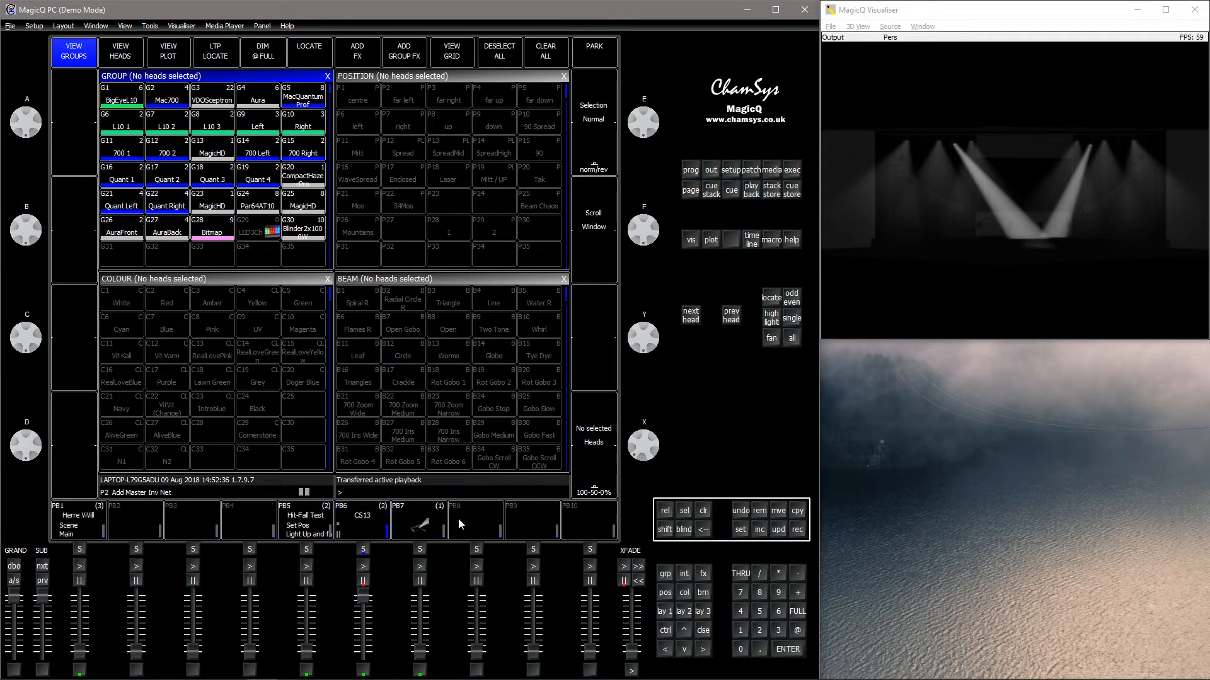
Run the Sinking Deep cue stack on playback 7, leaving CS13 loaded on playback 6.
{"action": "left_click", "coordinate": [363, 521]}
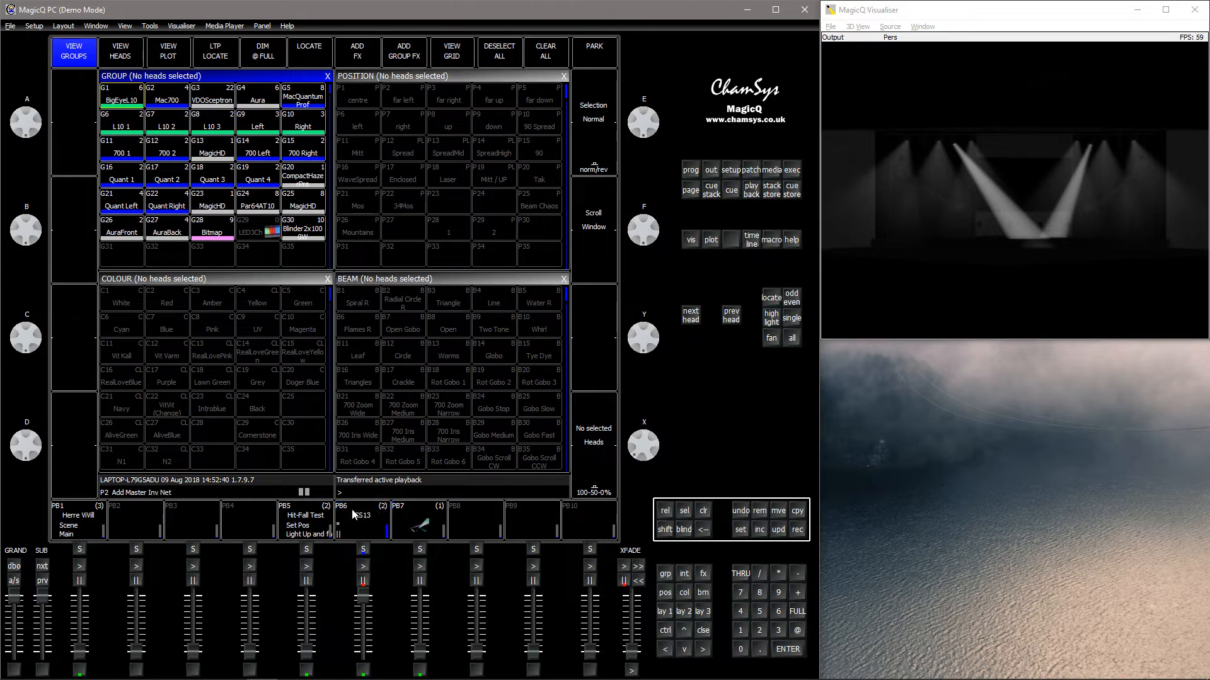
{"action": "left_click", "coordinate": [363, 520]}
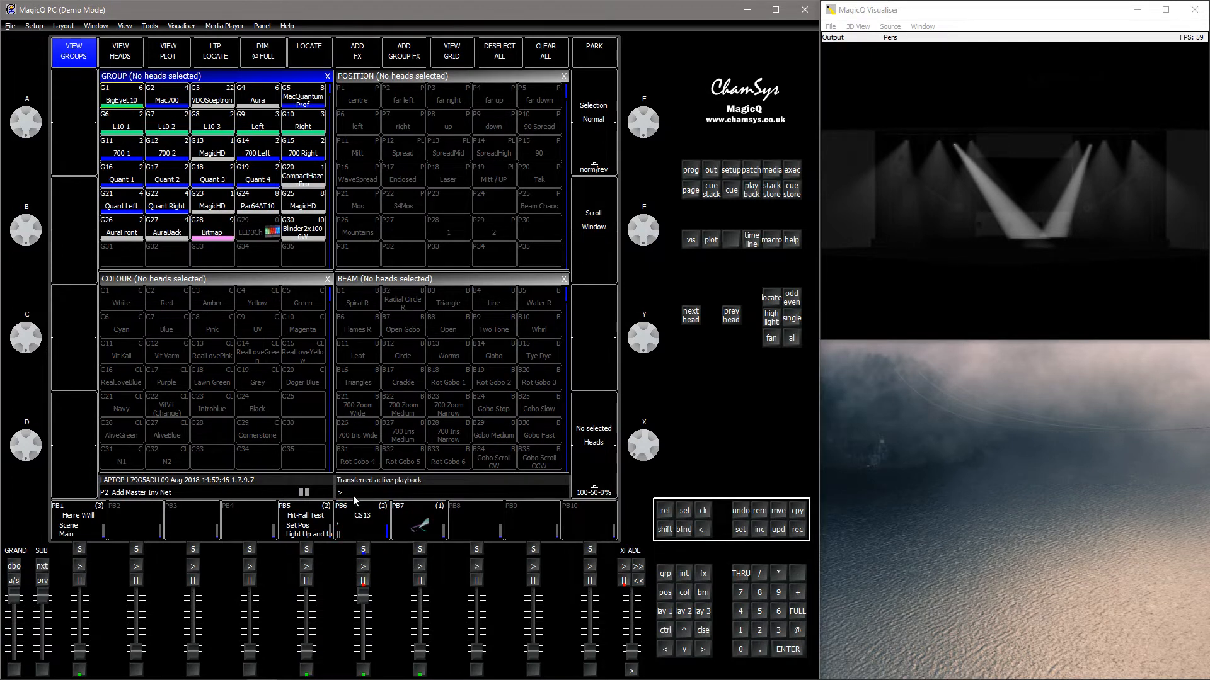
{"action": "left_click", "coordinate": [363, 521]}
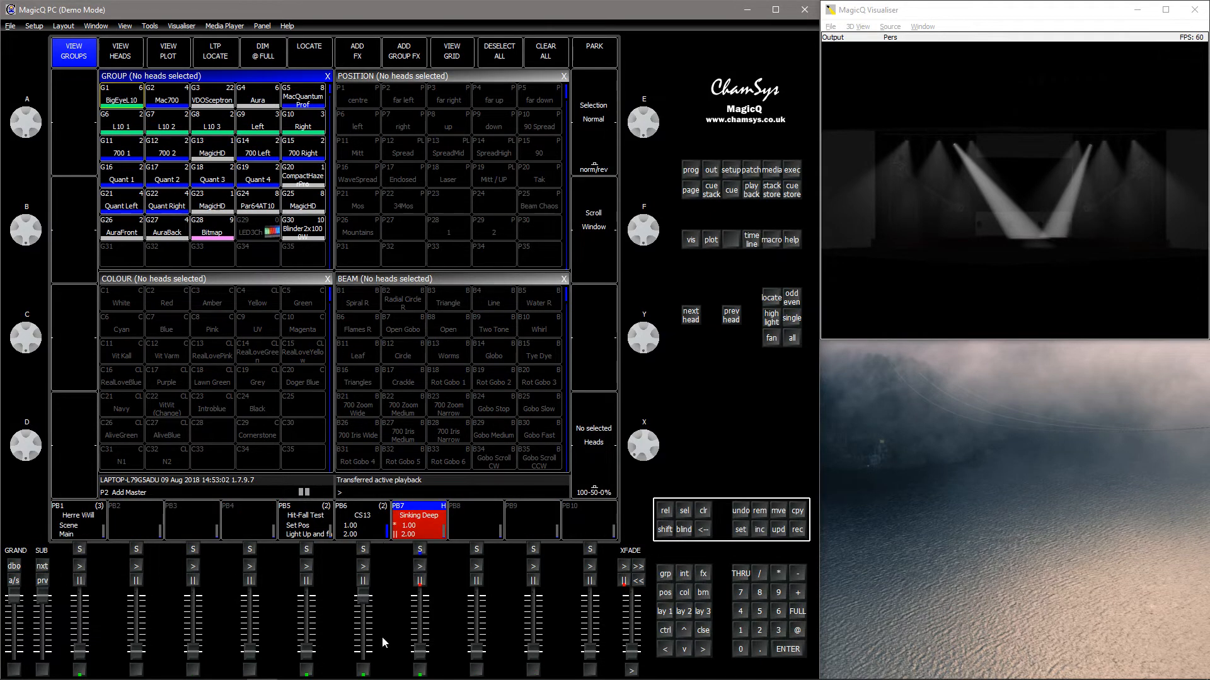
Transfer the active playback to CS13 on playback 6 via its S button.
{"action": "left_click", "coordinate": [418, 507]}
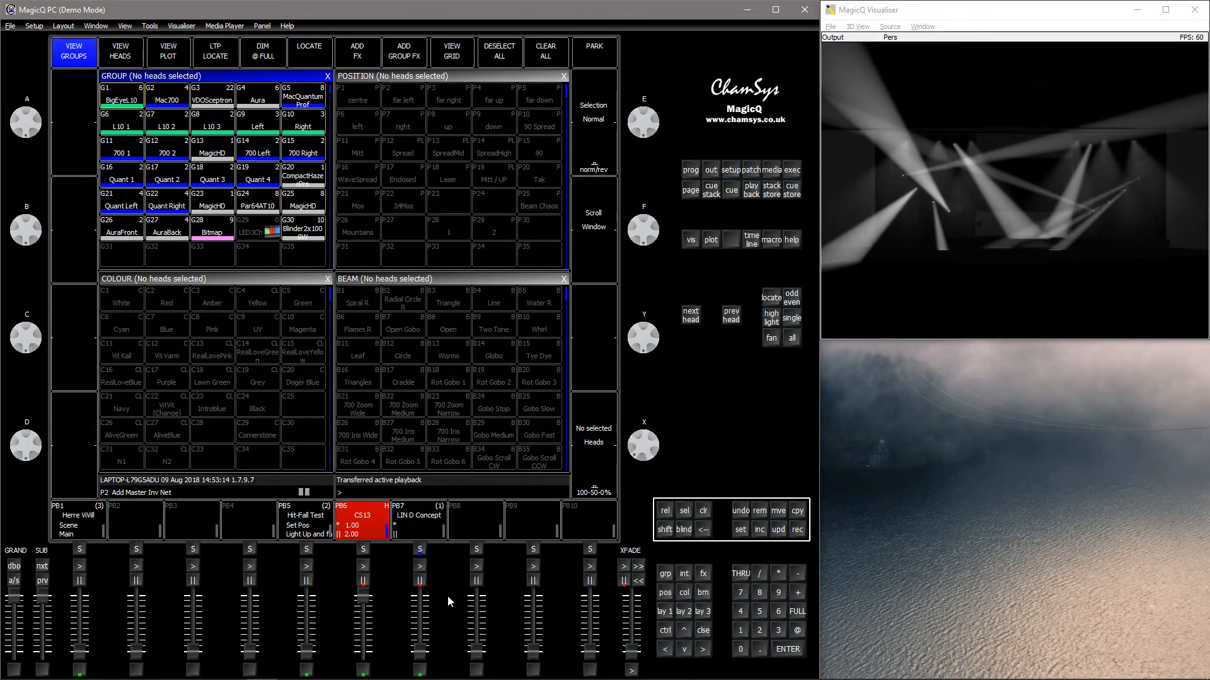
Release CS13 on playback 6 over its fade time, then reactivate Sinking Deep on playback 7.
{"action": "left_click", "coordinate": [418, 516]}
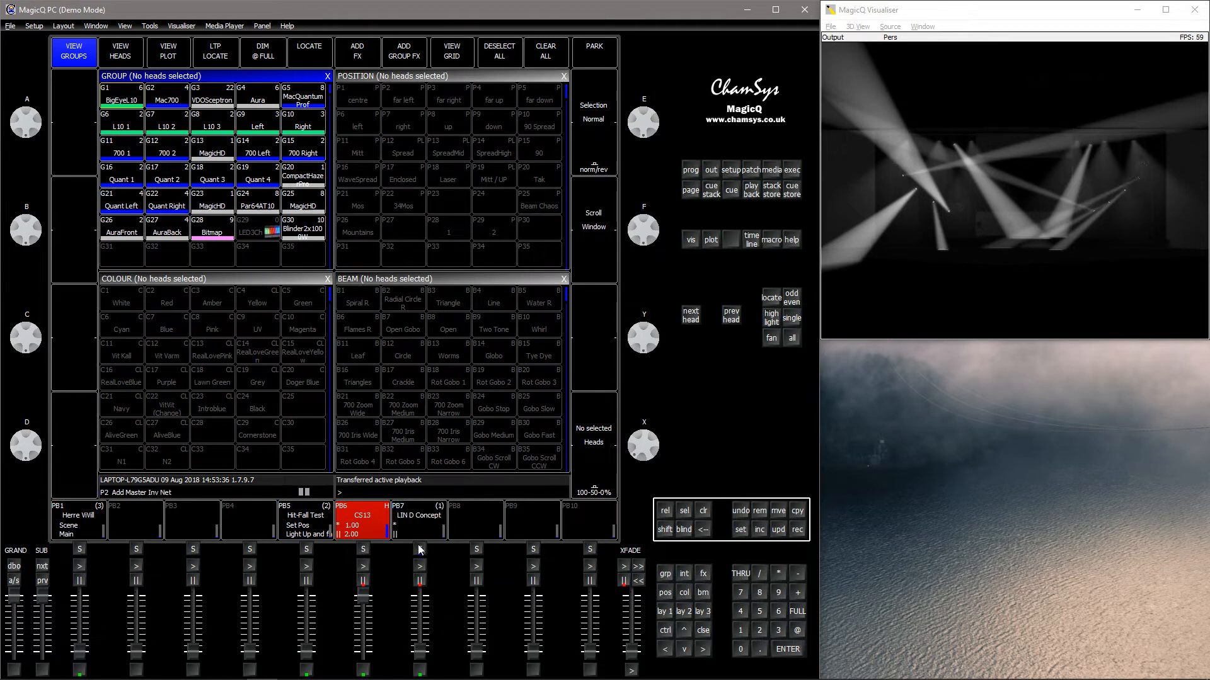
{"action": "left_click", "coordinate": [417, 515]}
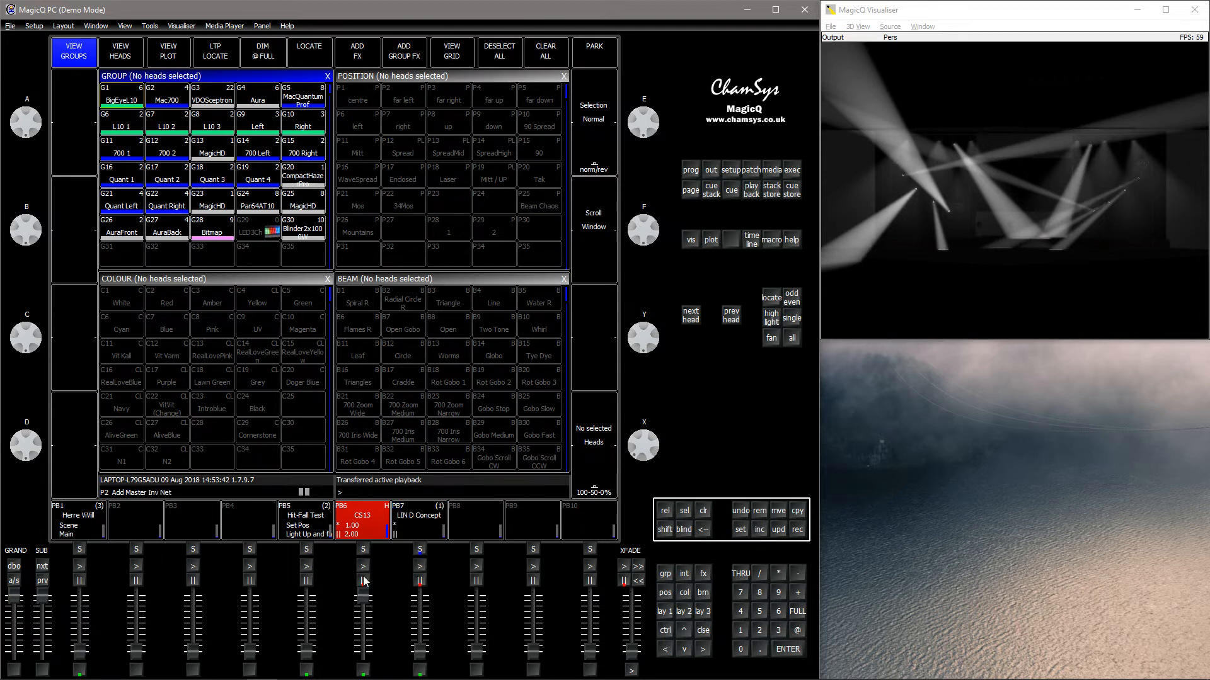
{"action": "left_click", "coordinate": [419, 514]}
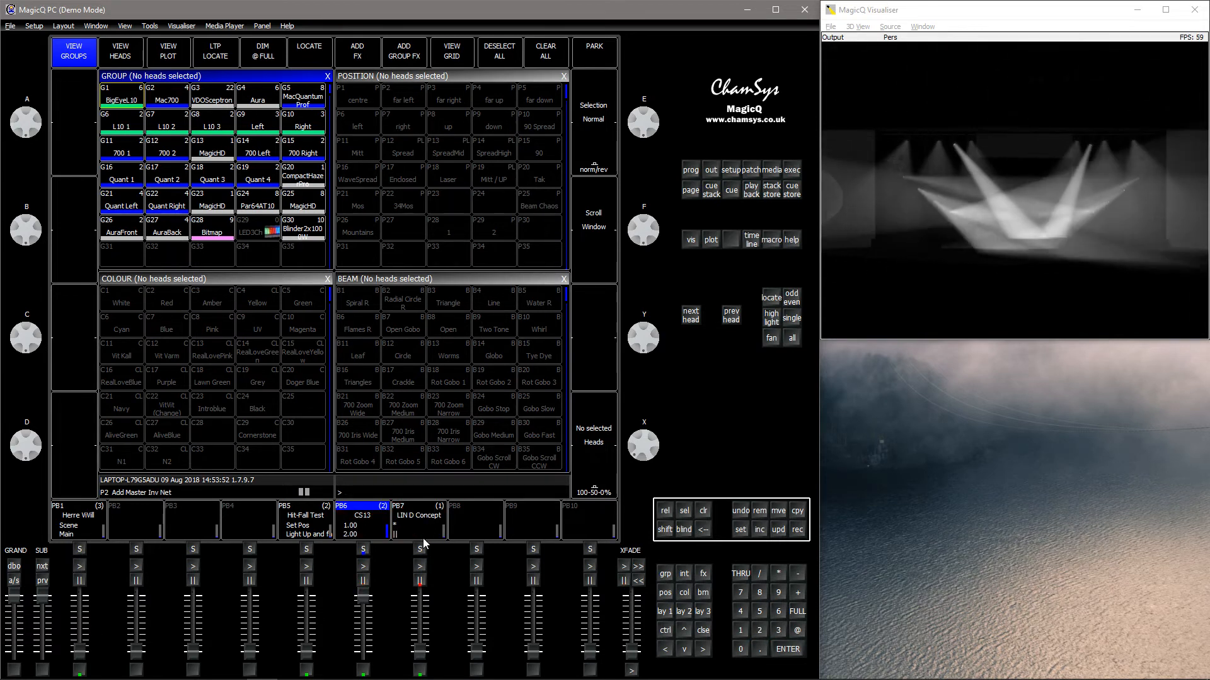
{"action": "left_click", "coordinate": [417, 516]}
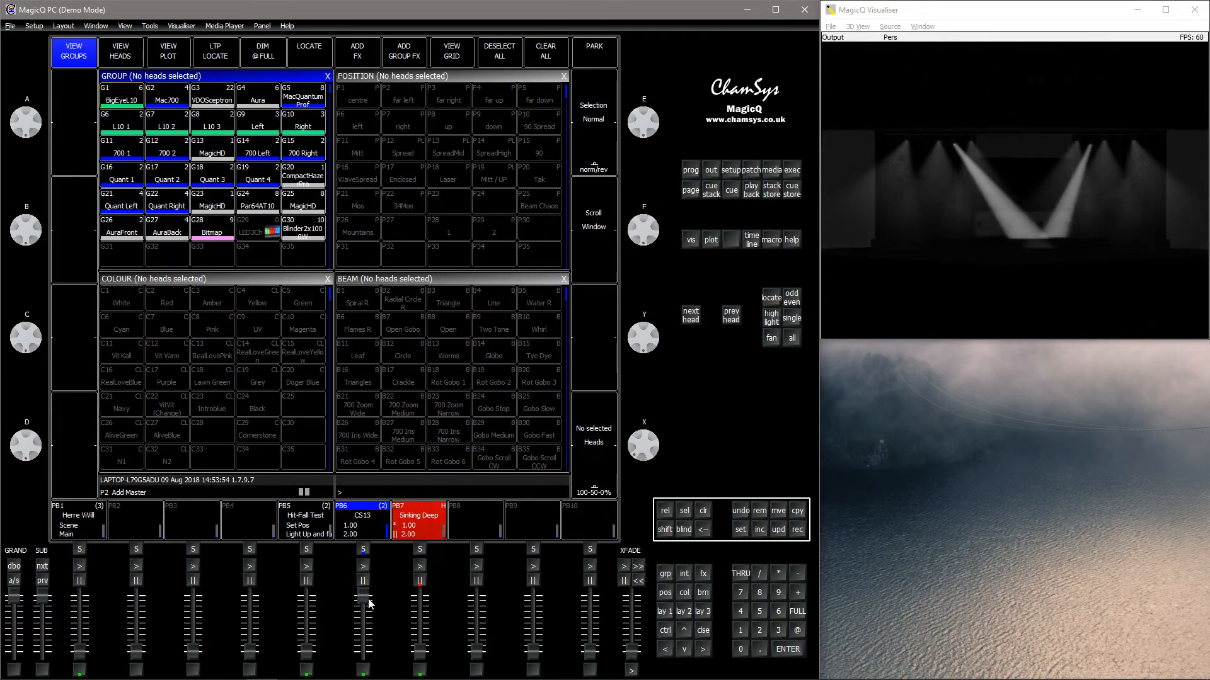